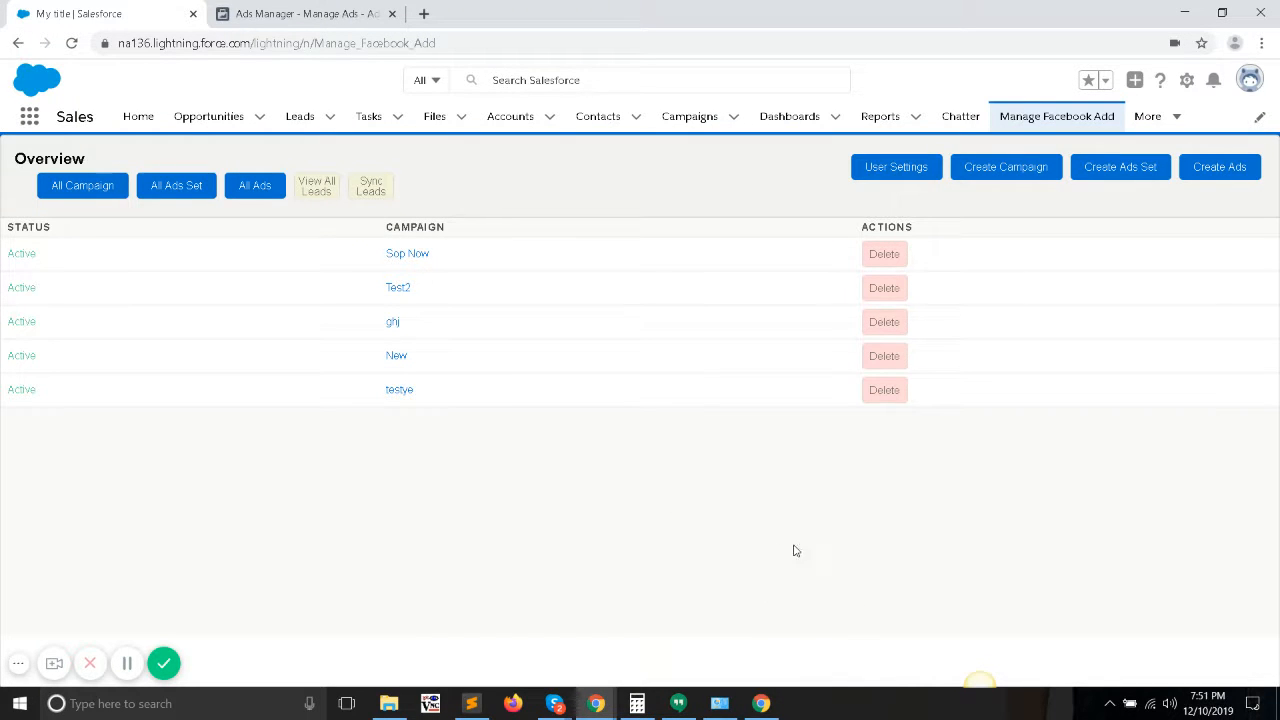
{"action": "mouse_move", "coordinate": [780, 526]}
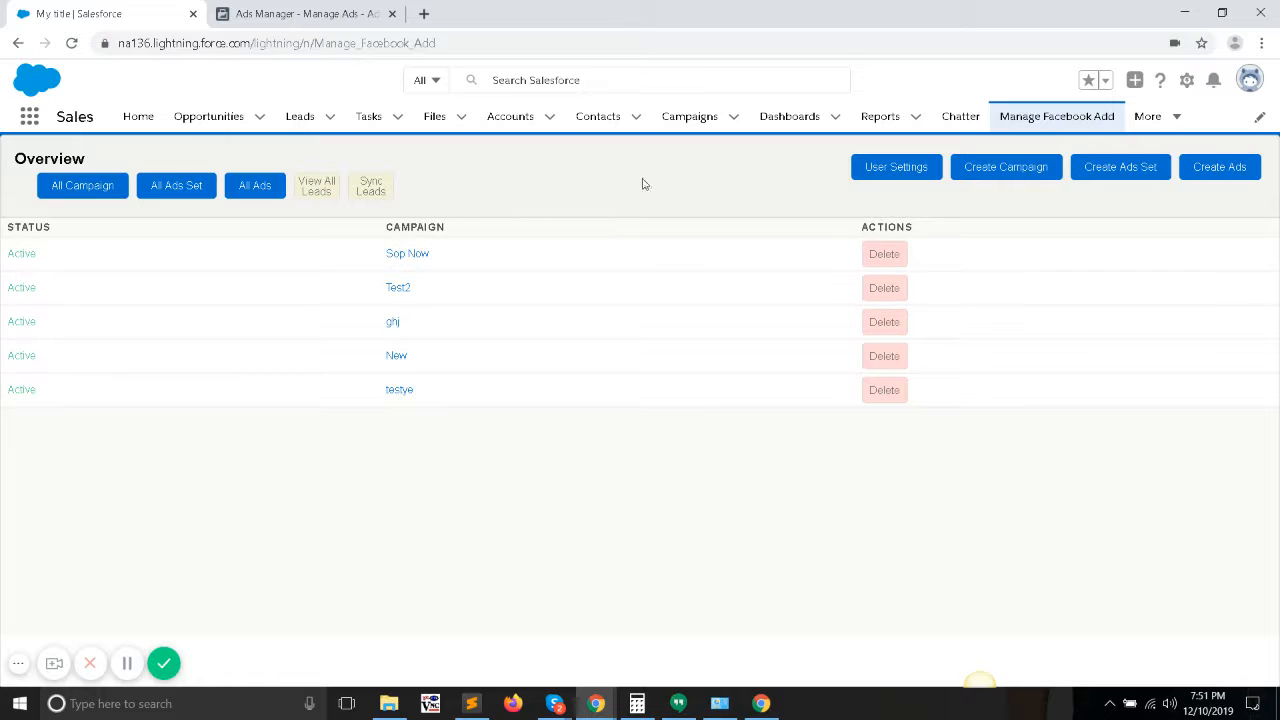
{"action": "mouse_move", "coordinate": [489, 169]}
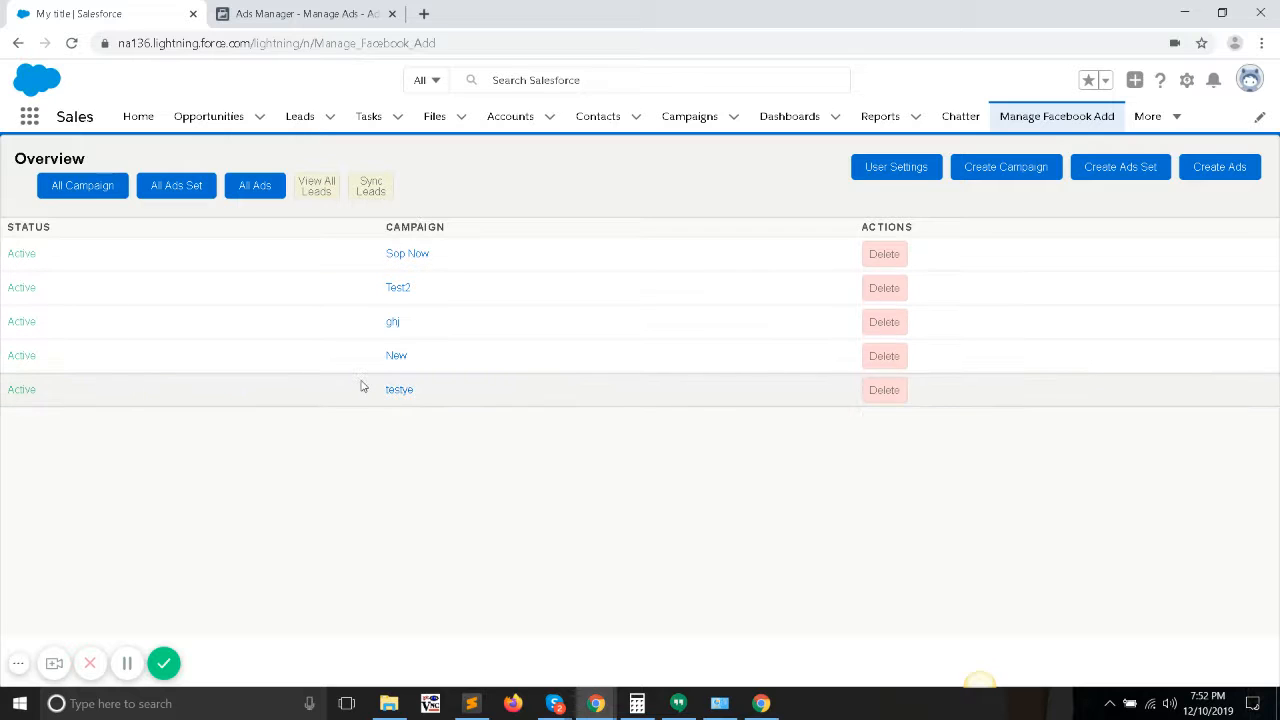
{"action": "mouse_move", "coordinate": [474, 188]}
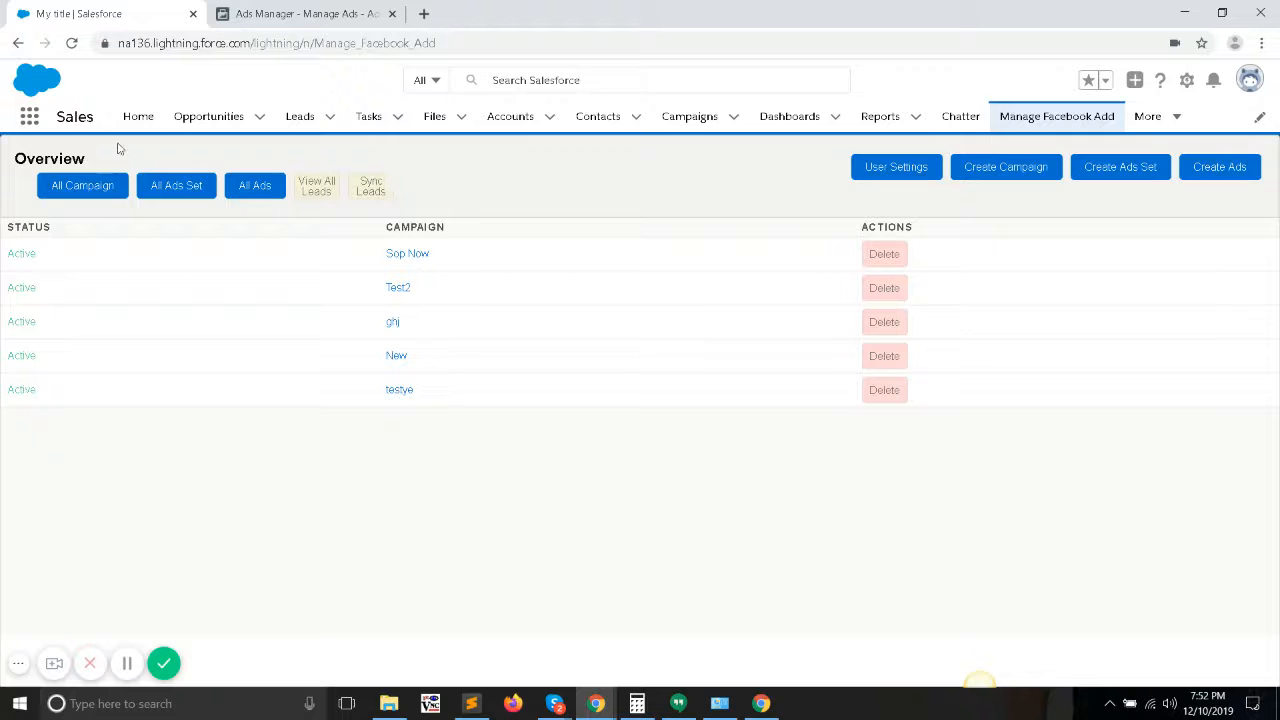
{"action": "mouse_move", "coordinate": [443, 220]}
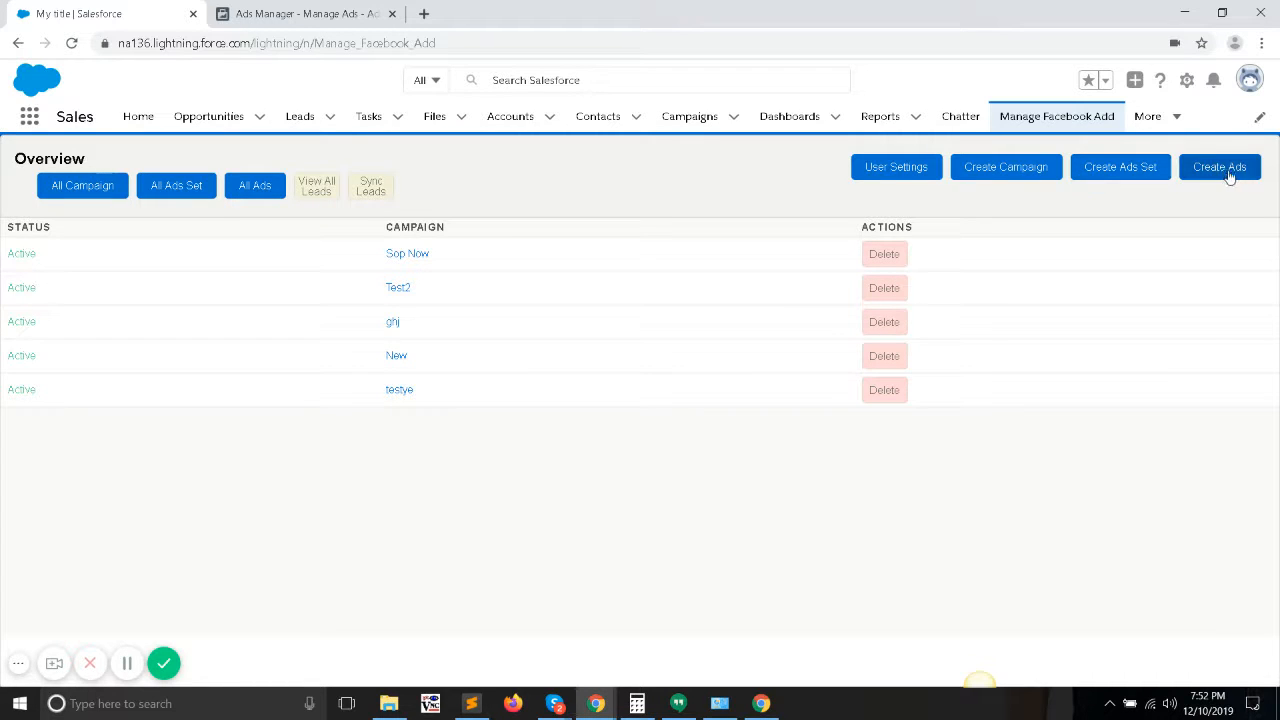
Open and close the new ad form, glance at Salesforce, and return to the Ttiel ad in Ads Manager
{"action": "left_click", "coordinate": [1219, 167]}
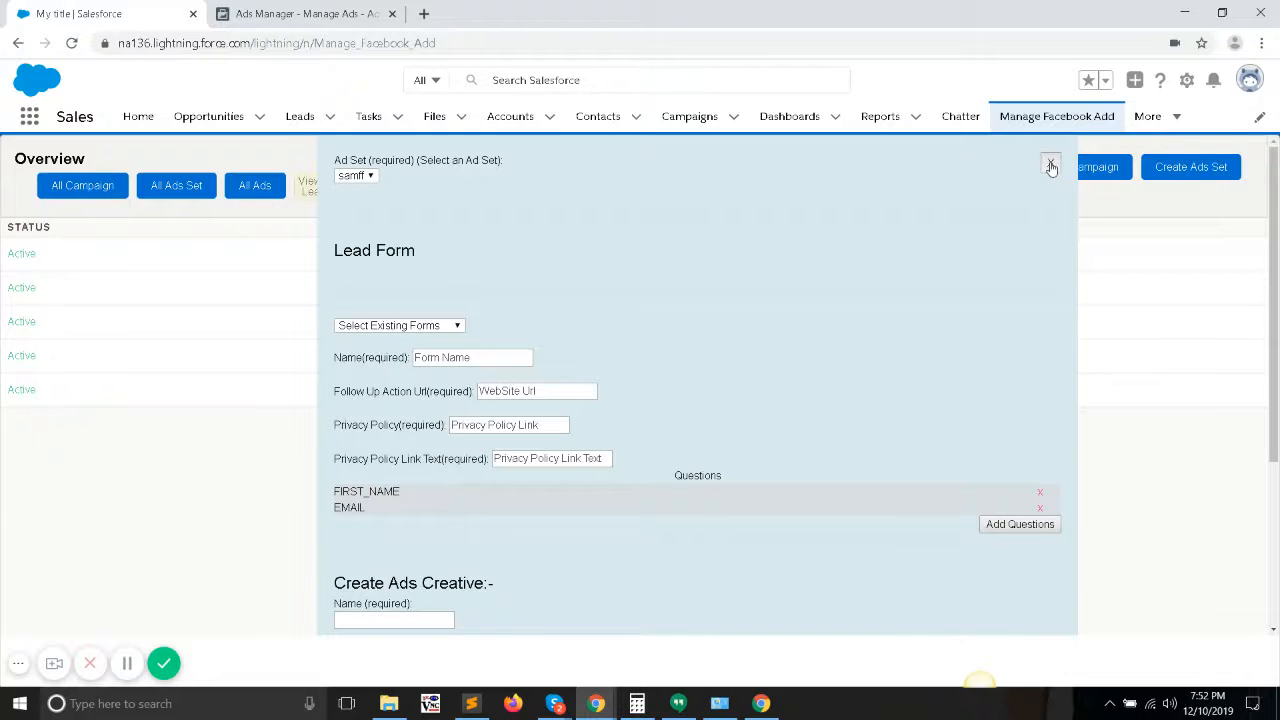
{"action": "left_click", "coordinate": [1050, 165]}
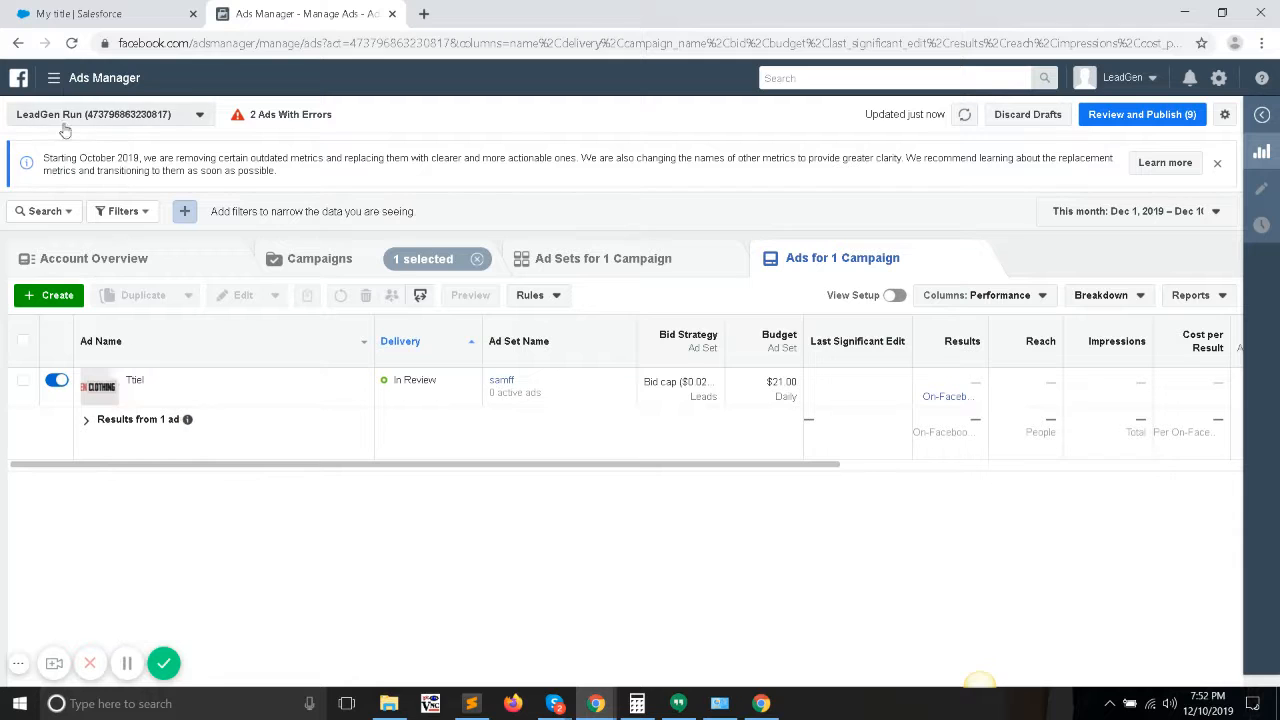
{"action": "mouse_move", "coordinate": [115, 388]}
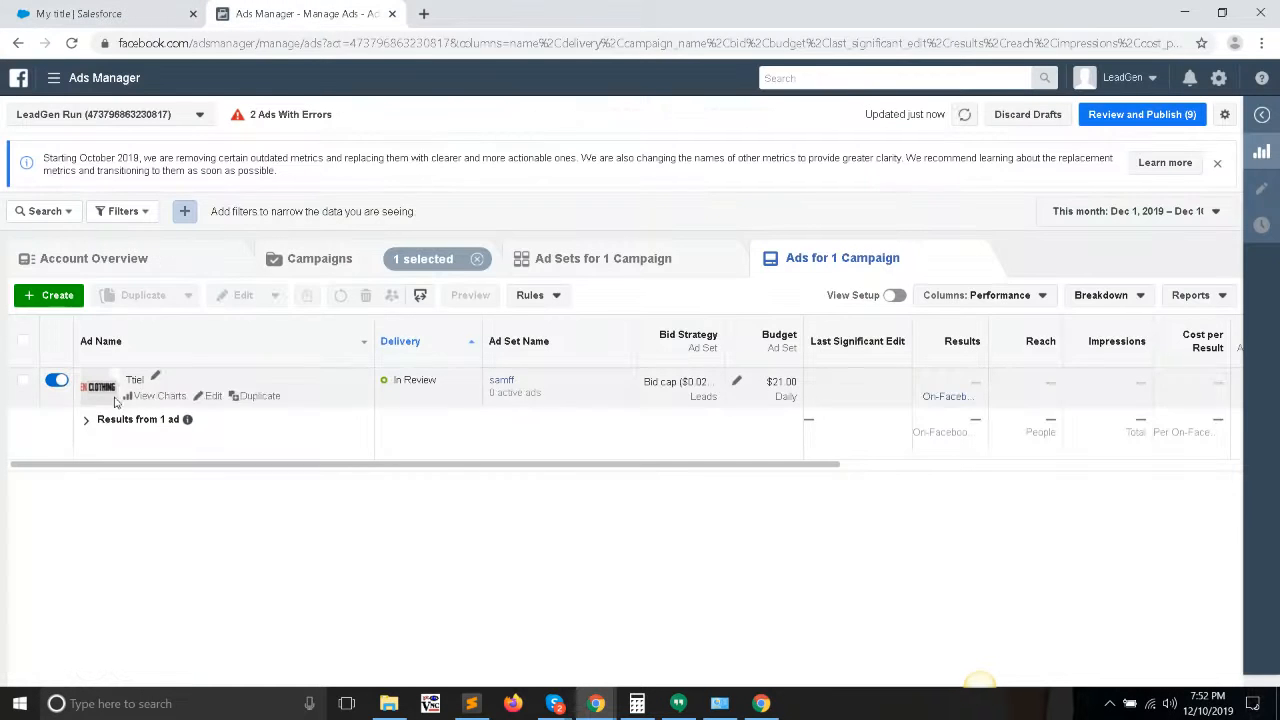
{"action": "left_click", "coordinate": [23, 380]}
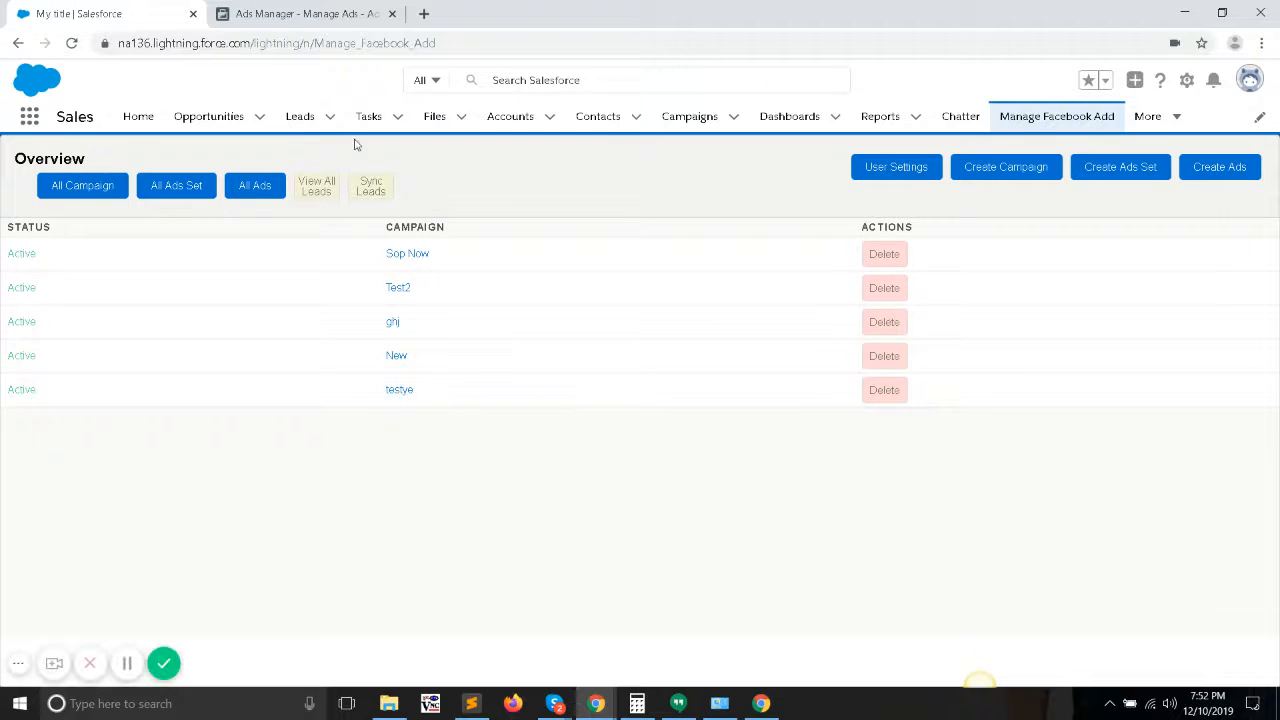
{"action": "left_click", "coordinate": [254, 185]}
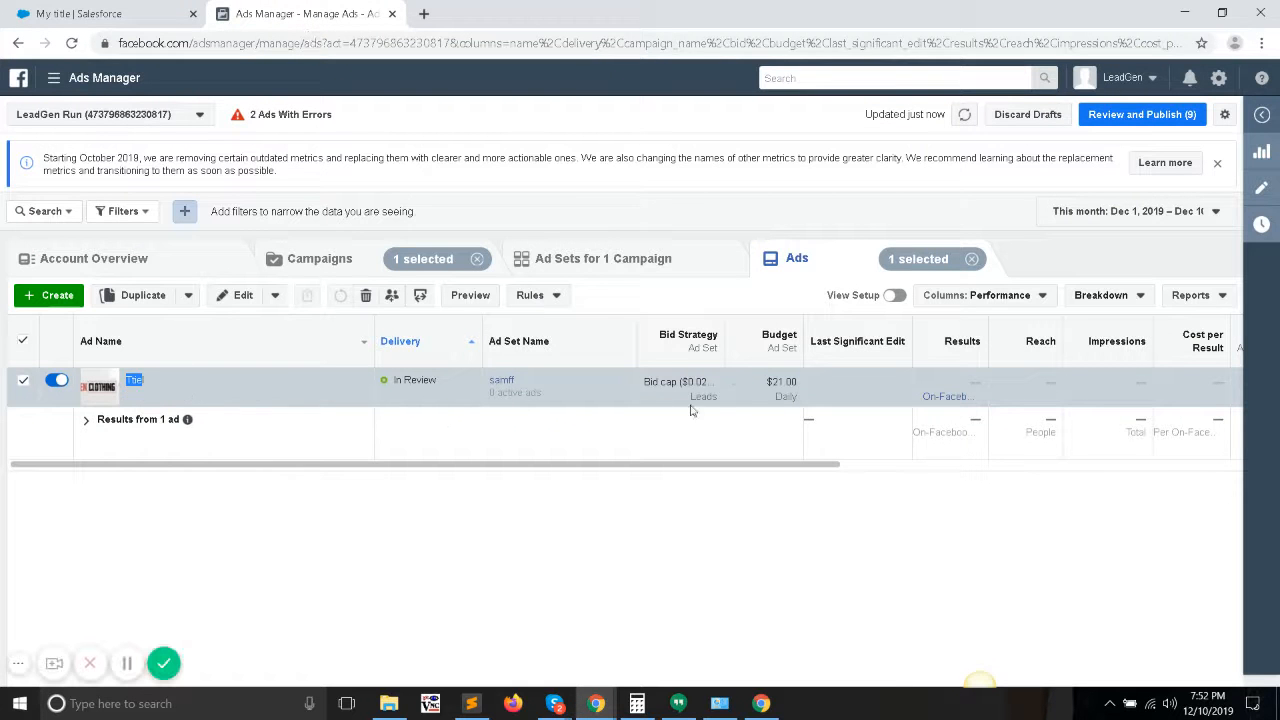
Delete the Ttiel ad from the testye campaign's ads list in Salesforce
{"action": "left_click", "coordinate": [100, 13]}
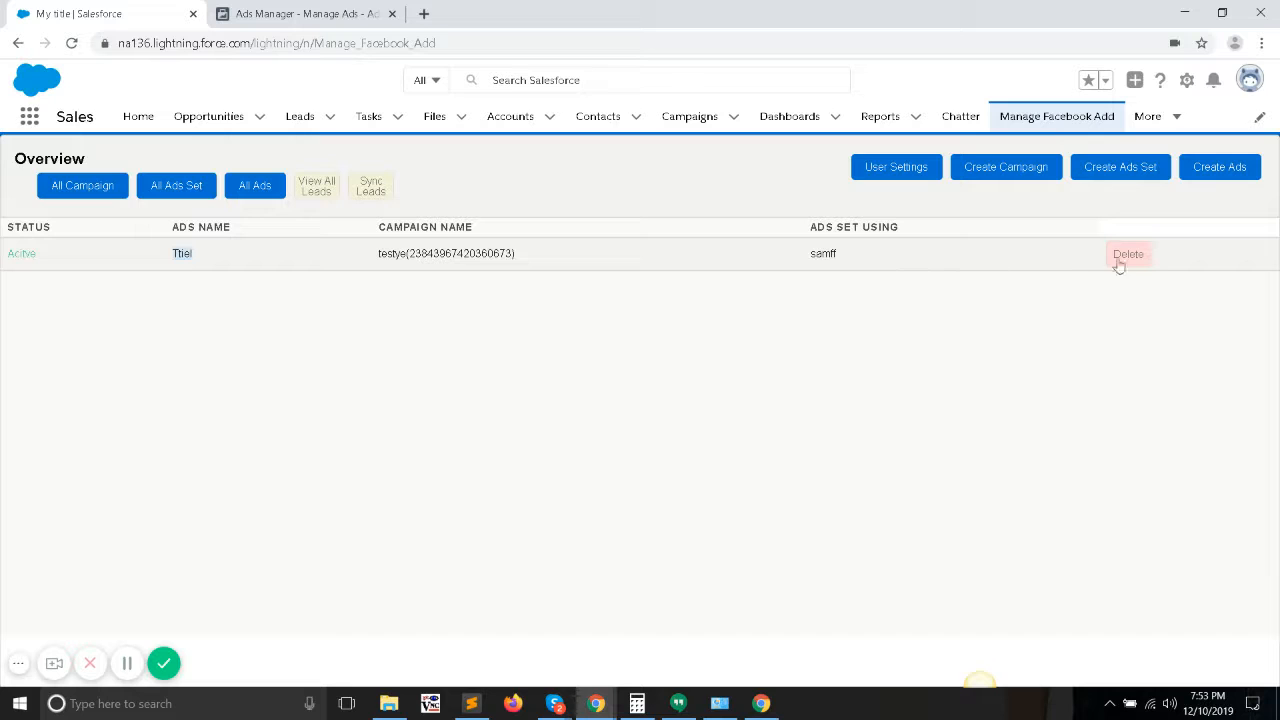
{"action": "left_click", "coordinate": [1128, 253]}
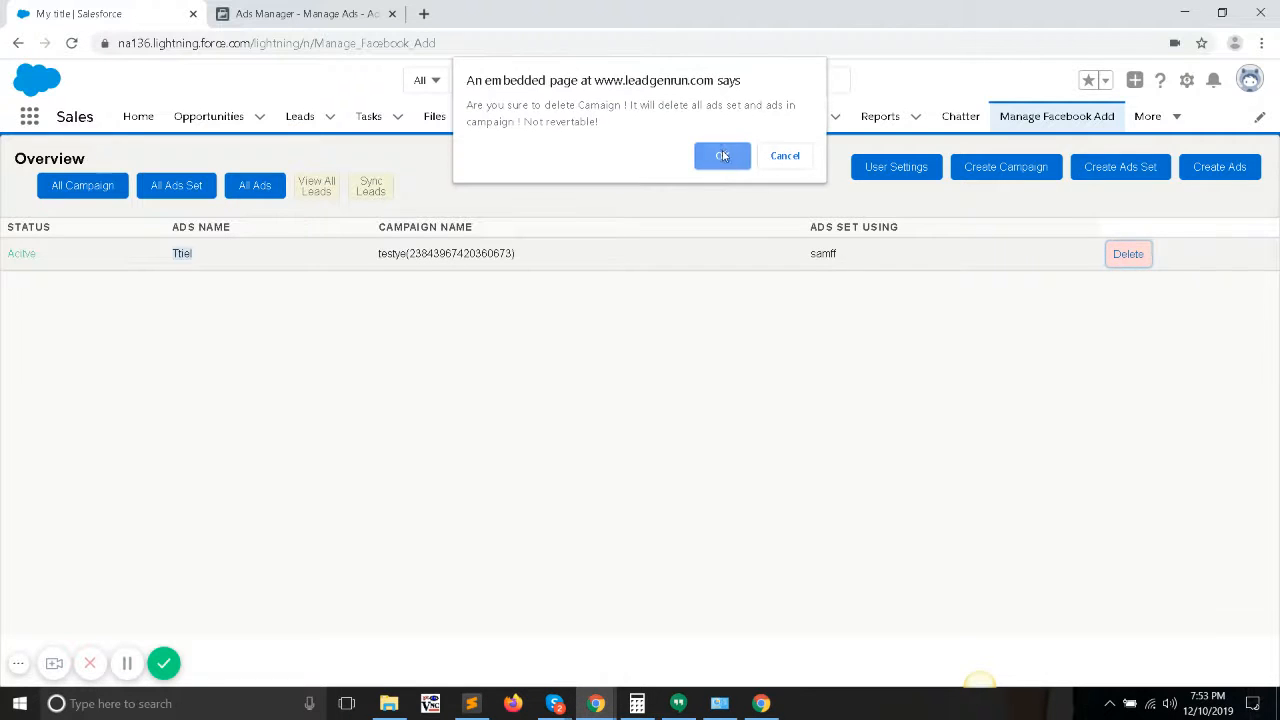
{"action": "left_click", "coordinate": [722, 156]}
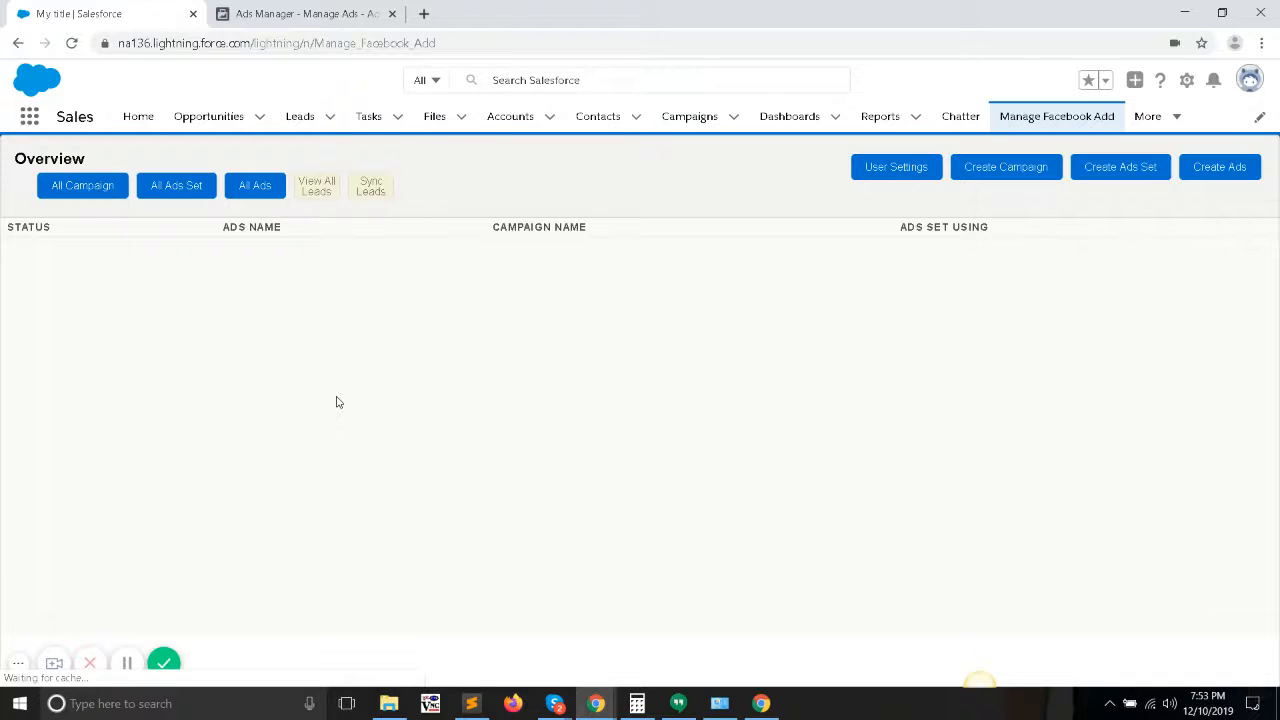
Switch to Facebook Ads Manager and refresh to confirm the Ttiel deletion synced
{"action": "left_click", "coordinate": [305, 13]}
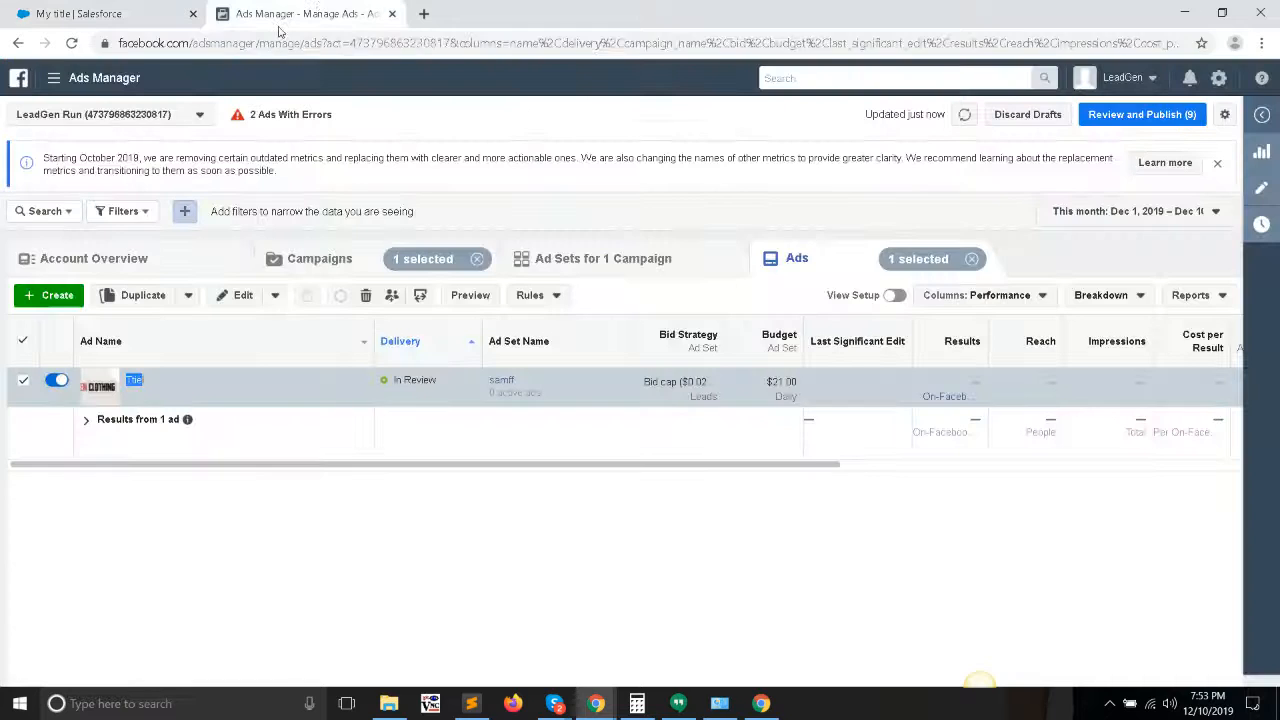
{"action": "left_click", "coordinate": [71, 43]}
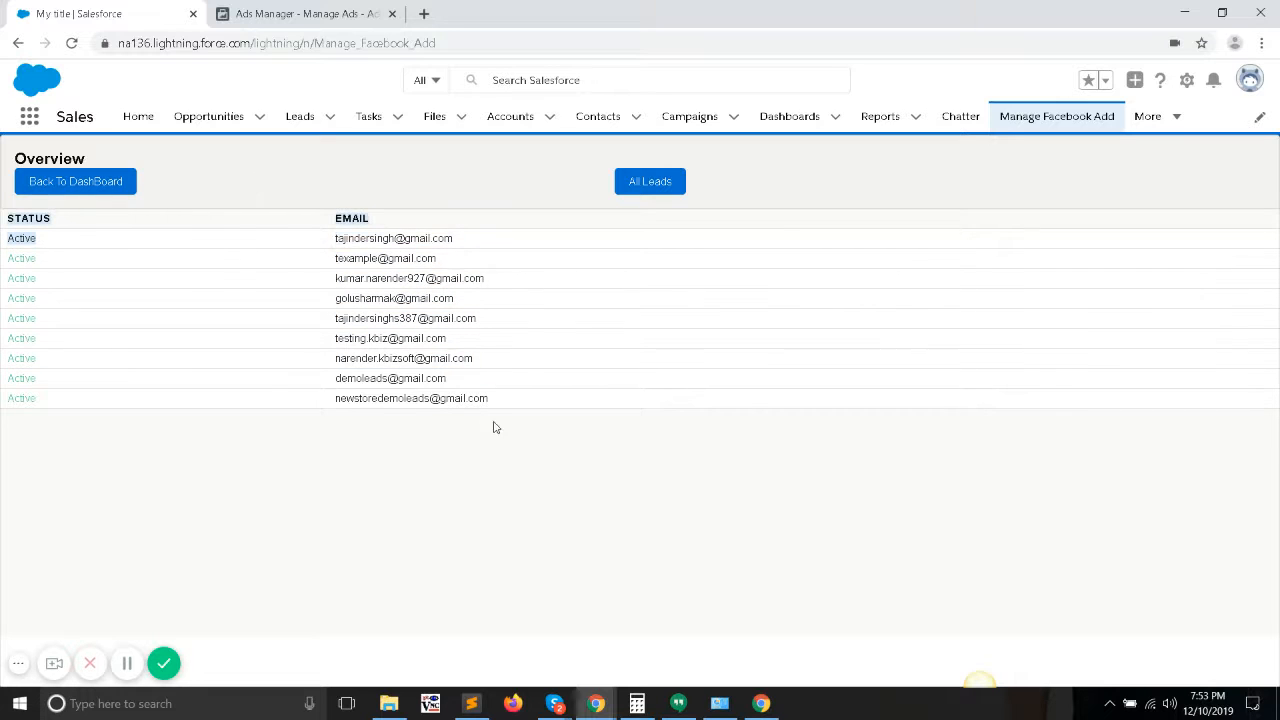
Return from the nine-lead list to the Facebook ads campaign overview
{"action": "left_click", "coordinate": [75, 181]}
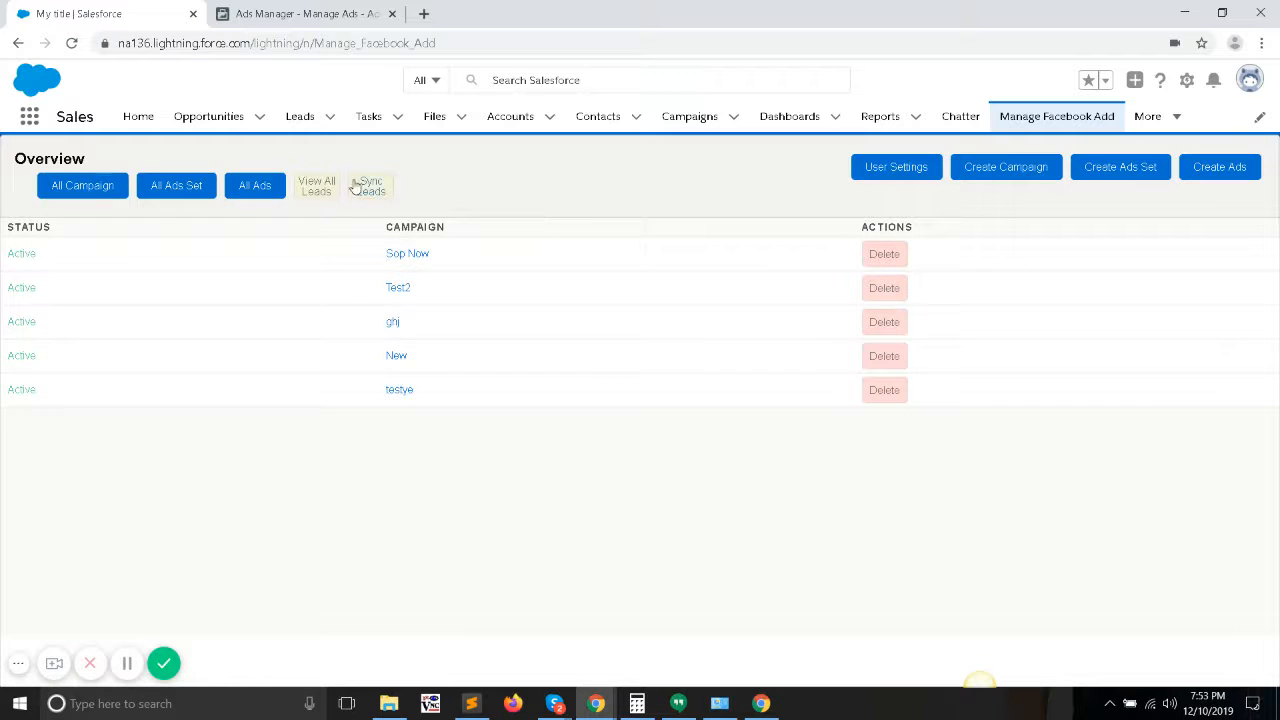
{"action": "mouse_move", "coordinate": [371, 186]}
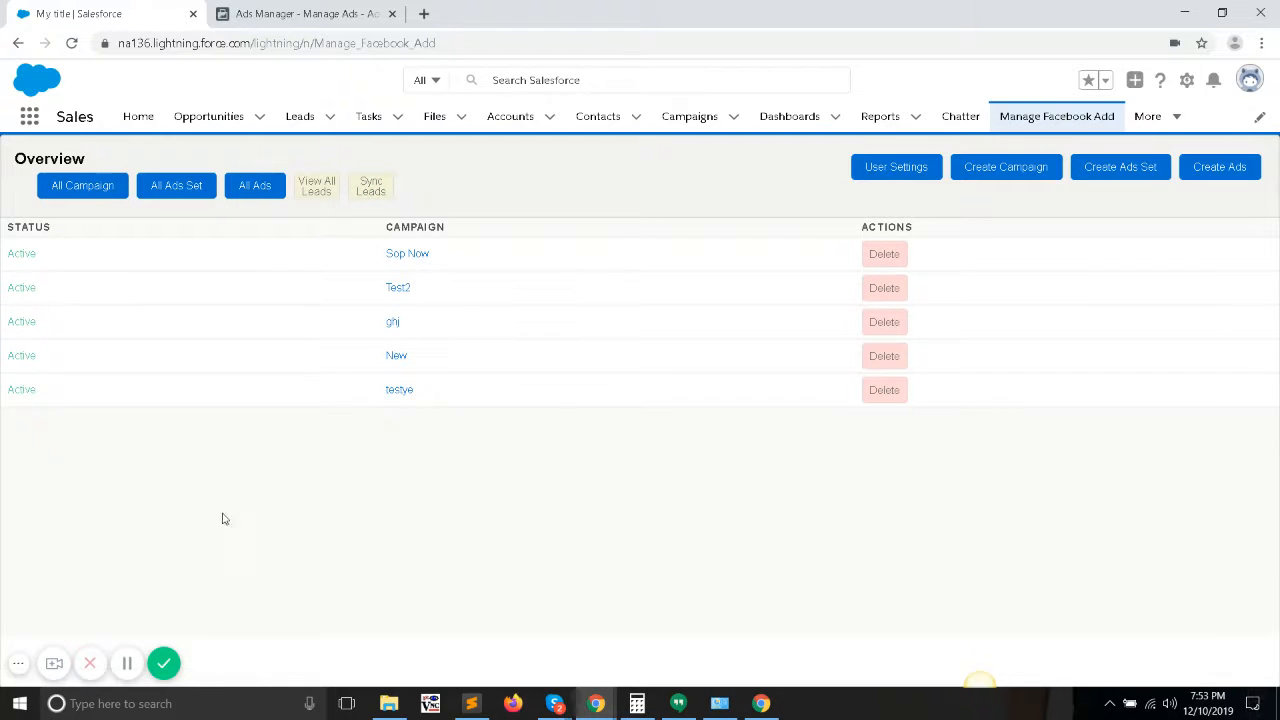
{"action": "mouse_move", "coordinate": [508, 517]}
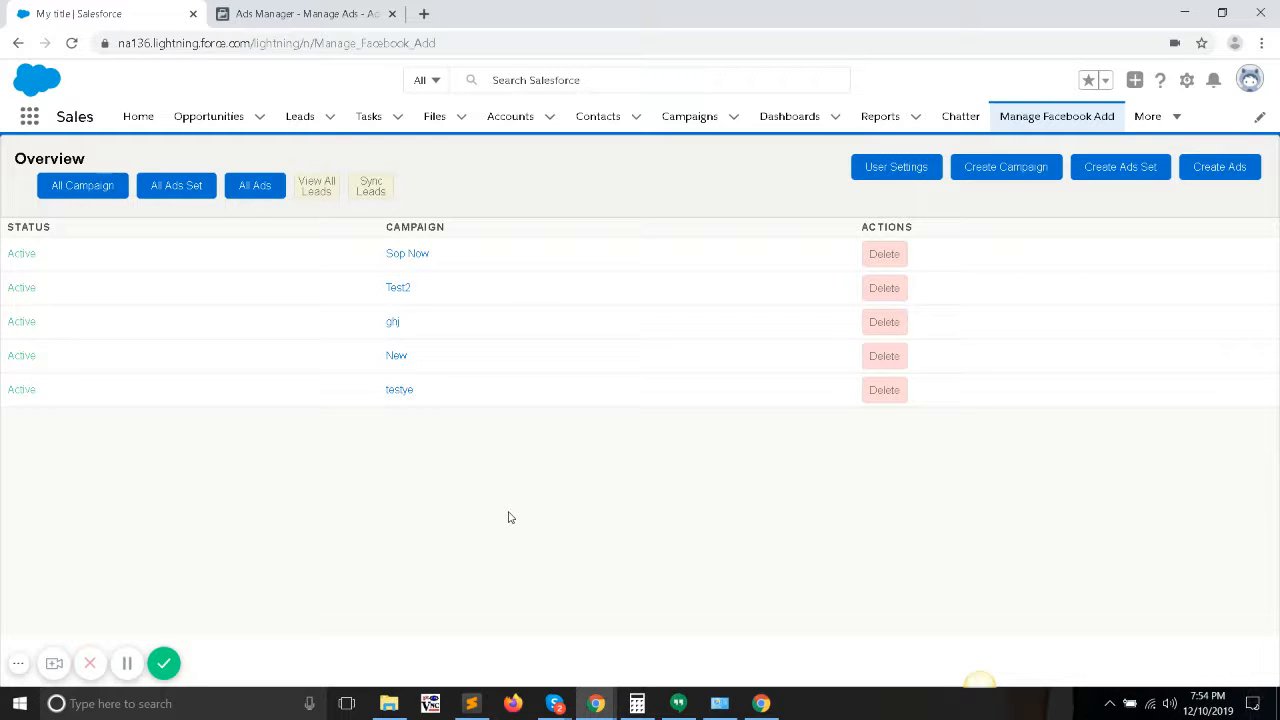
{"action": "mouse_move", "coordinate": [184, 527]}
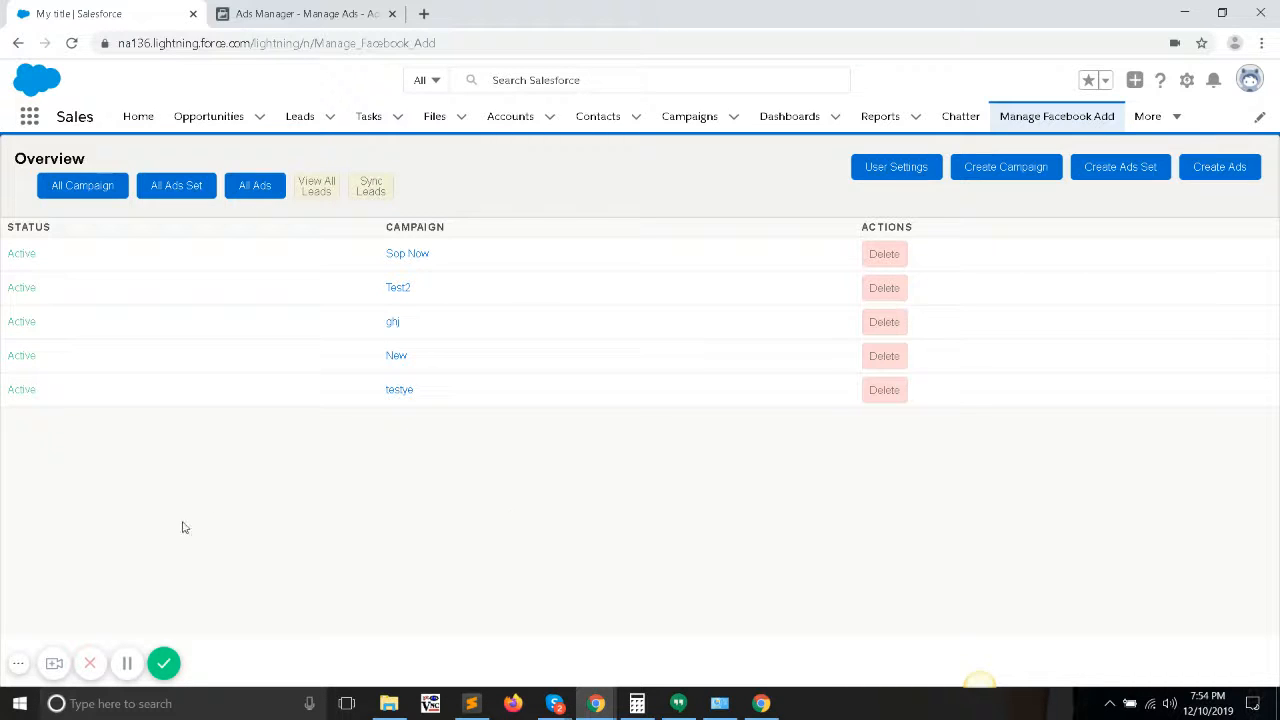